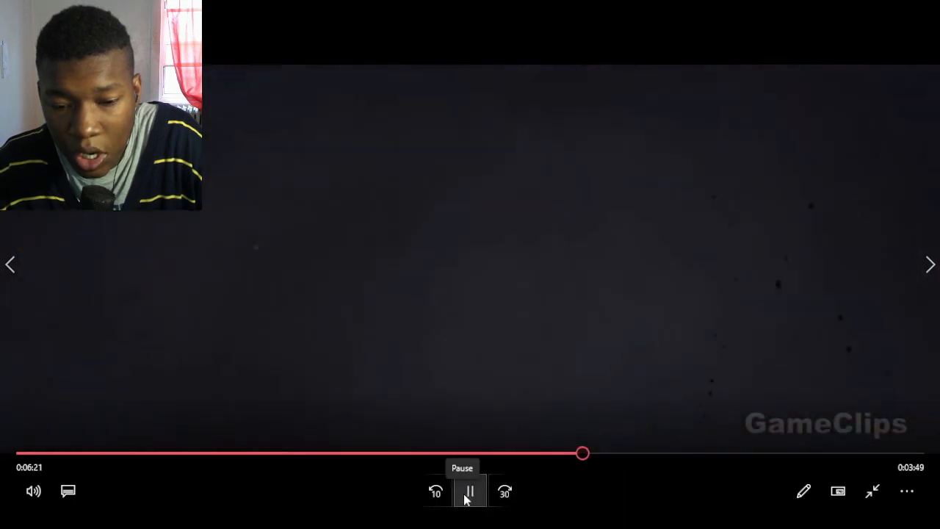
# Pause the No Russian gameplay clip at about 6:23
pyautogui.click(469, 491)
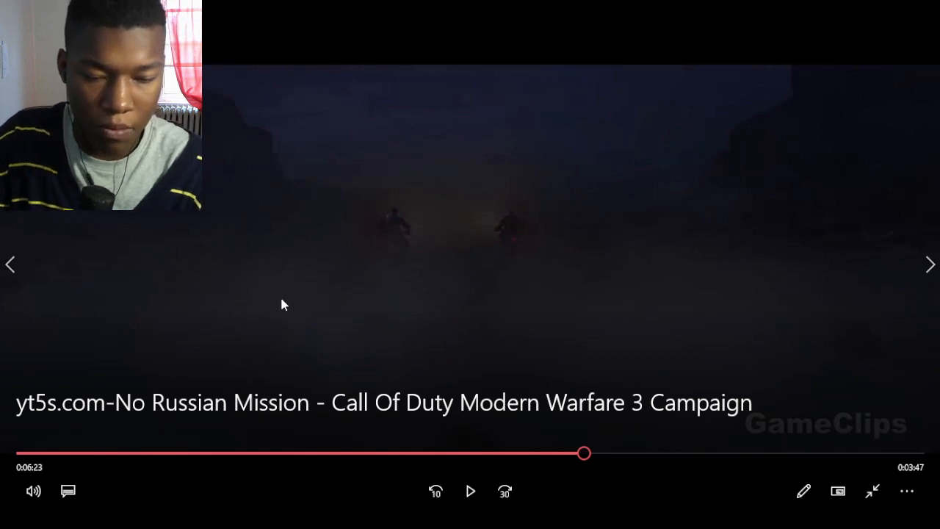
# Scrub the paused clip back to about 1:24, near the airplane scene
pyautogui.moveTo(584, 453); pyautogui.dragTo(147, 454)
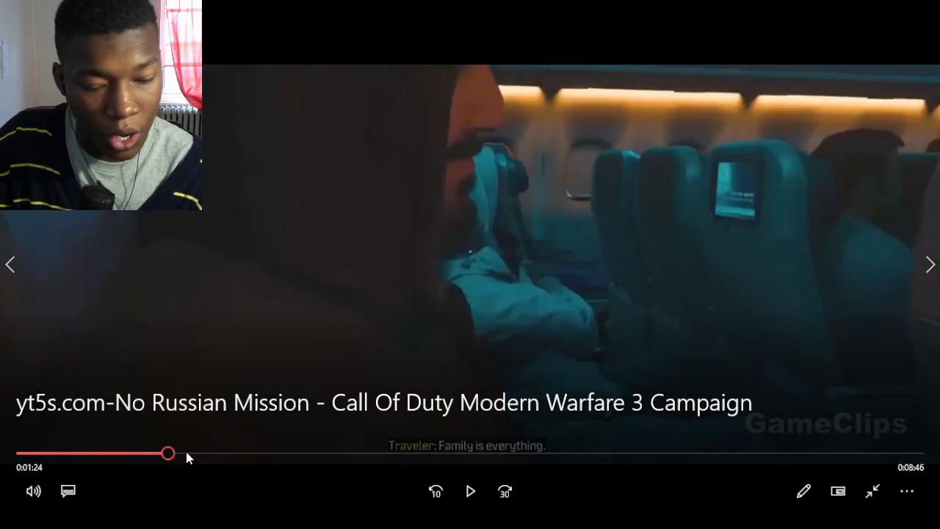
pyautogui.moveTo(169, 454); pyautogui.dragTo(261, 454)
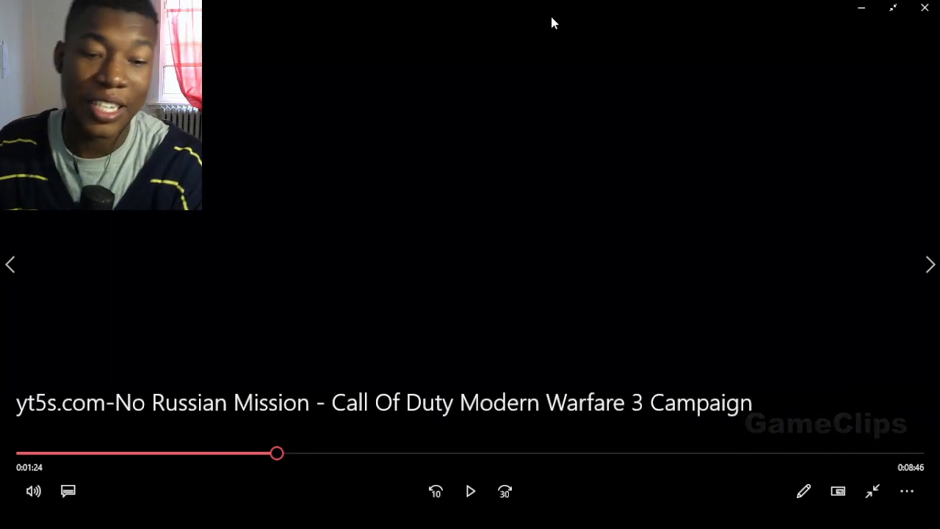
pyautogui.moveTo(580, 182)
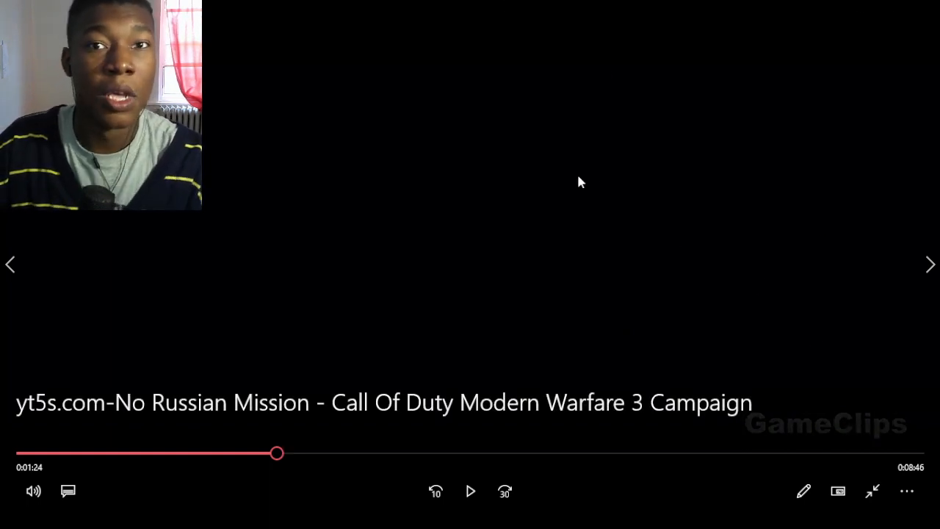